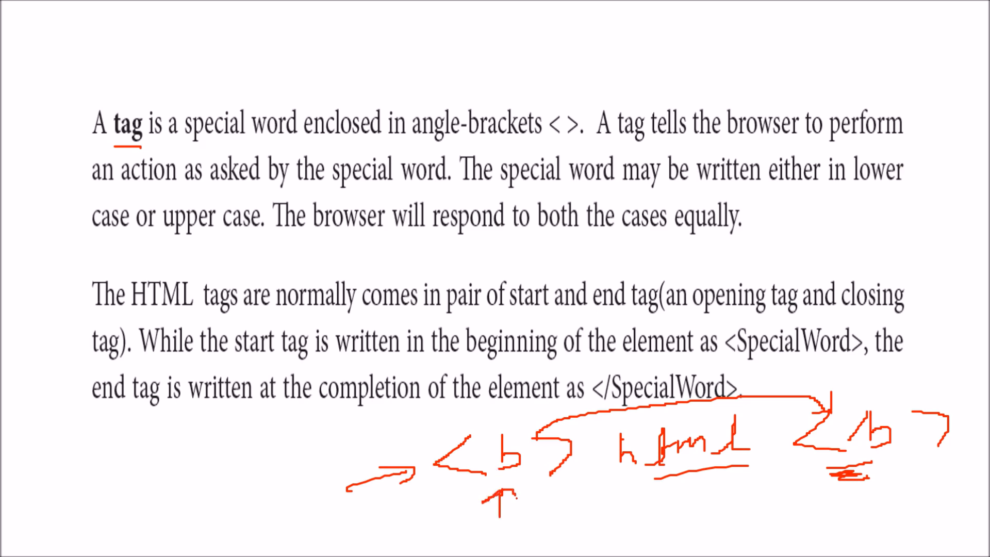
- Scroll down to the handwritten <b> html </b> example on the HTML tags slide
scroll("down", 3)
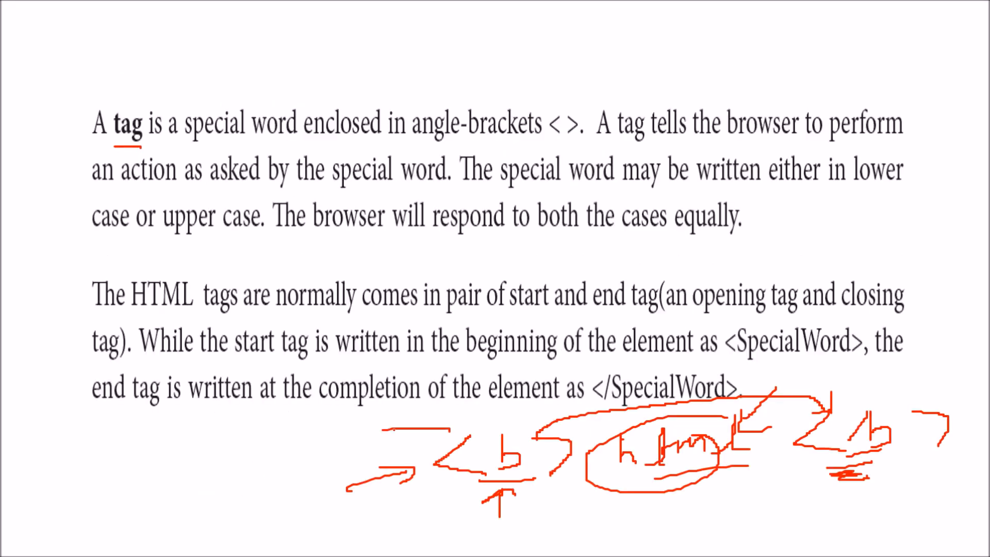
- Scroll down to the HTML end tag page with the 'Please Note' whitespace paragraph
scroll("down", 3)
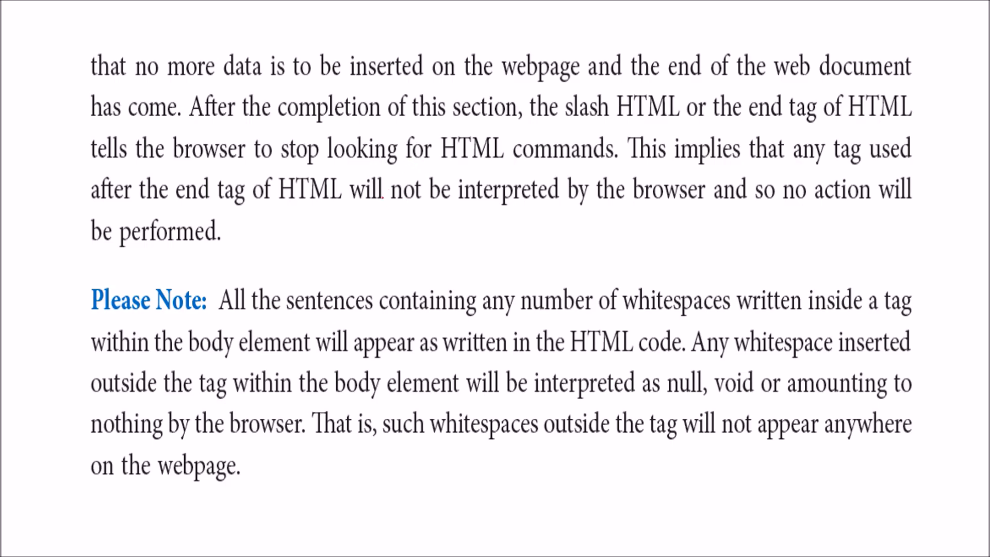
- Scroll down to section 4, the Container and Empty Tags page
scroll("down", 3)
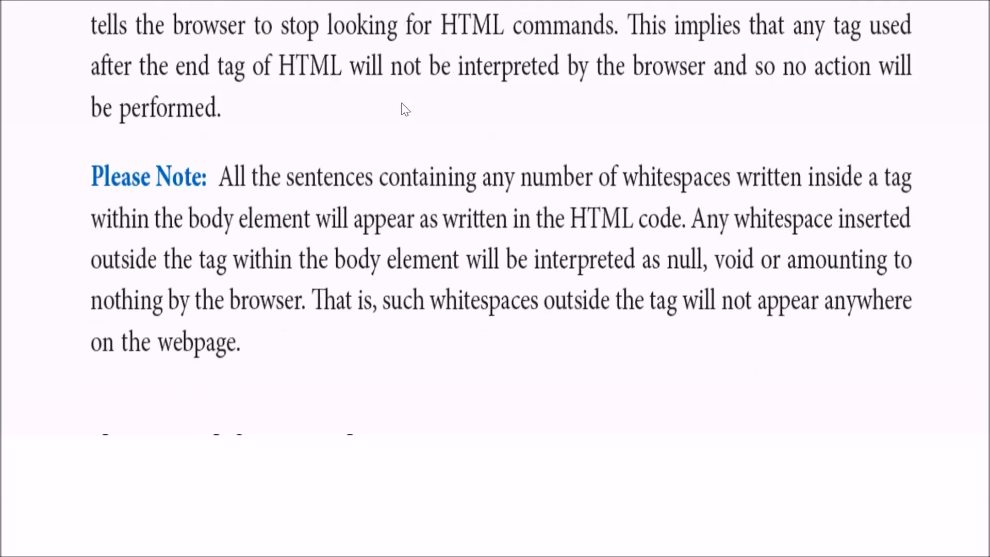
scroll("down", 3)
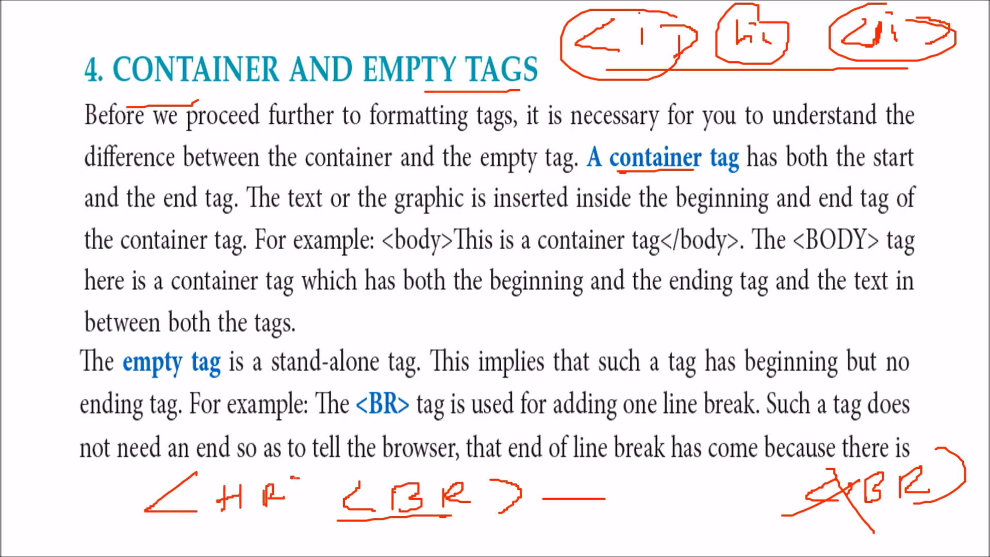
- Scroll past the Comment tag paragraph to the heading tags output page
scroll("down", 3)
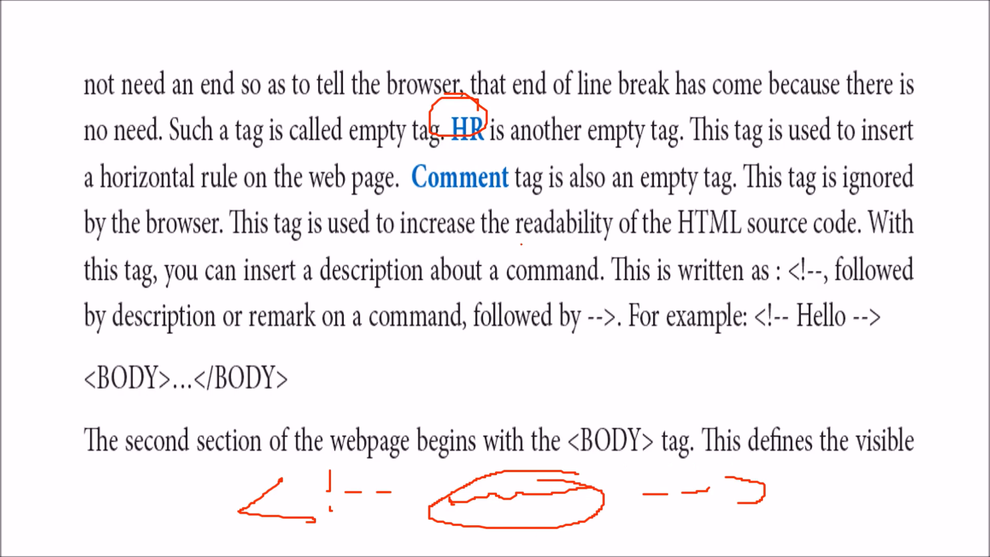
scroll("down", 3)
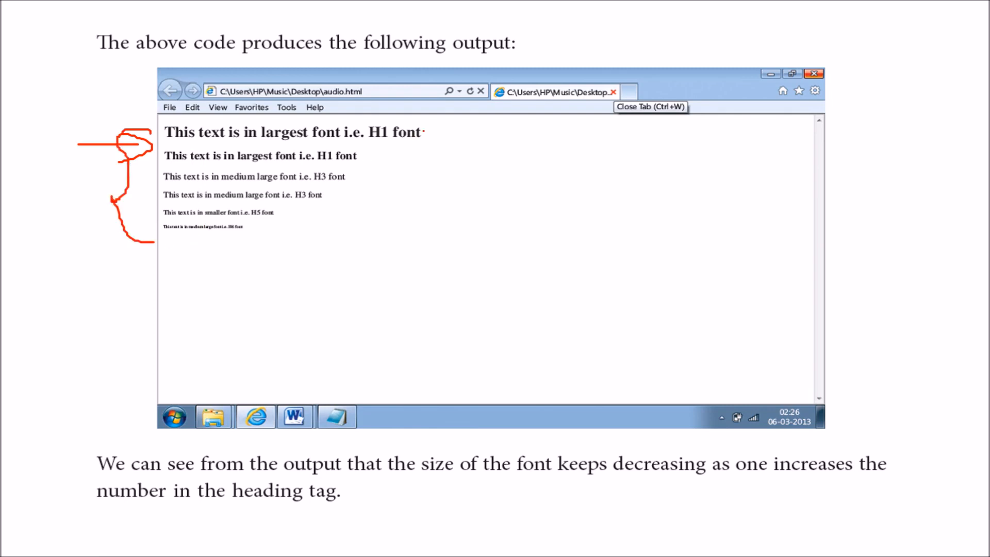
scroll("up", 3)
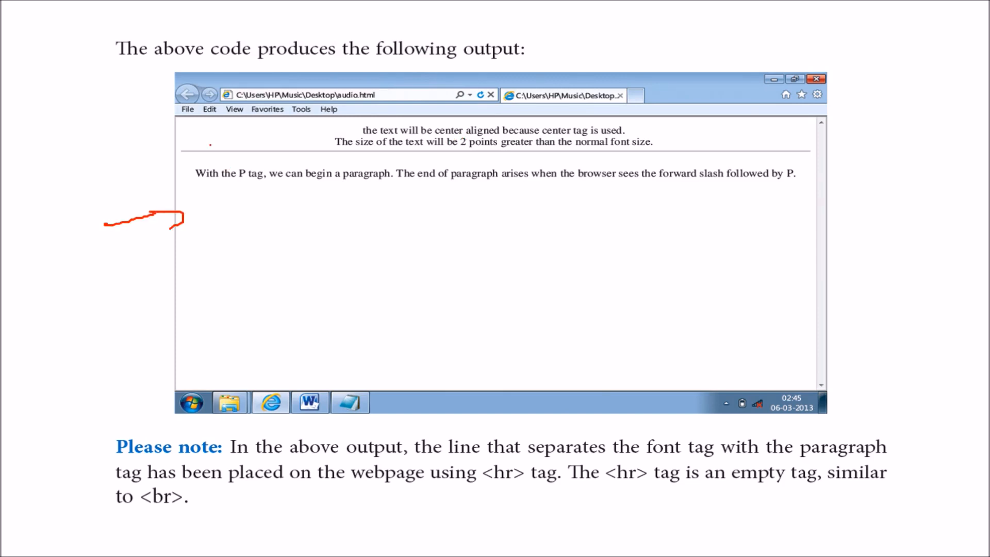
- Drag across the center, font and paragraph output page to clear the red mark
left_click_drag(161, 155, 355, 164)
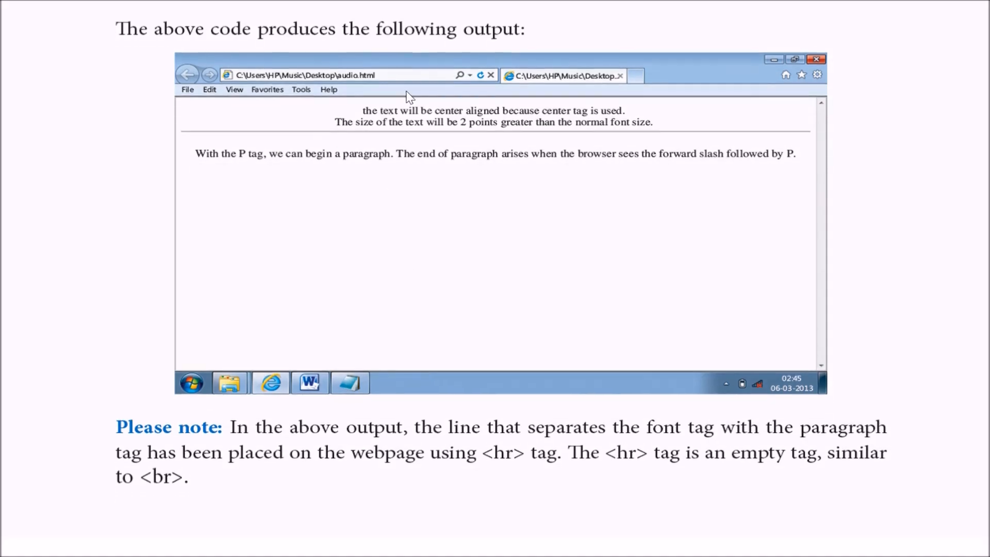
- Scroll down to the 'For Example' section with nested <H1><I> tag code
scroll("down", 3)
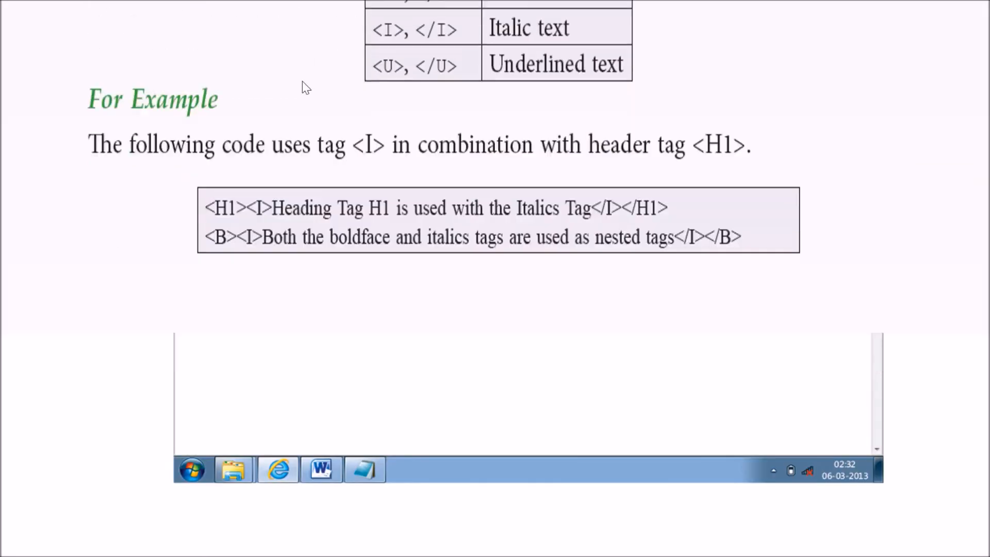